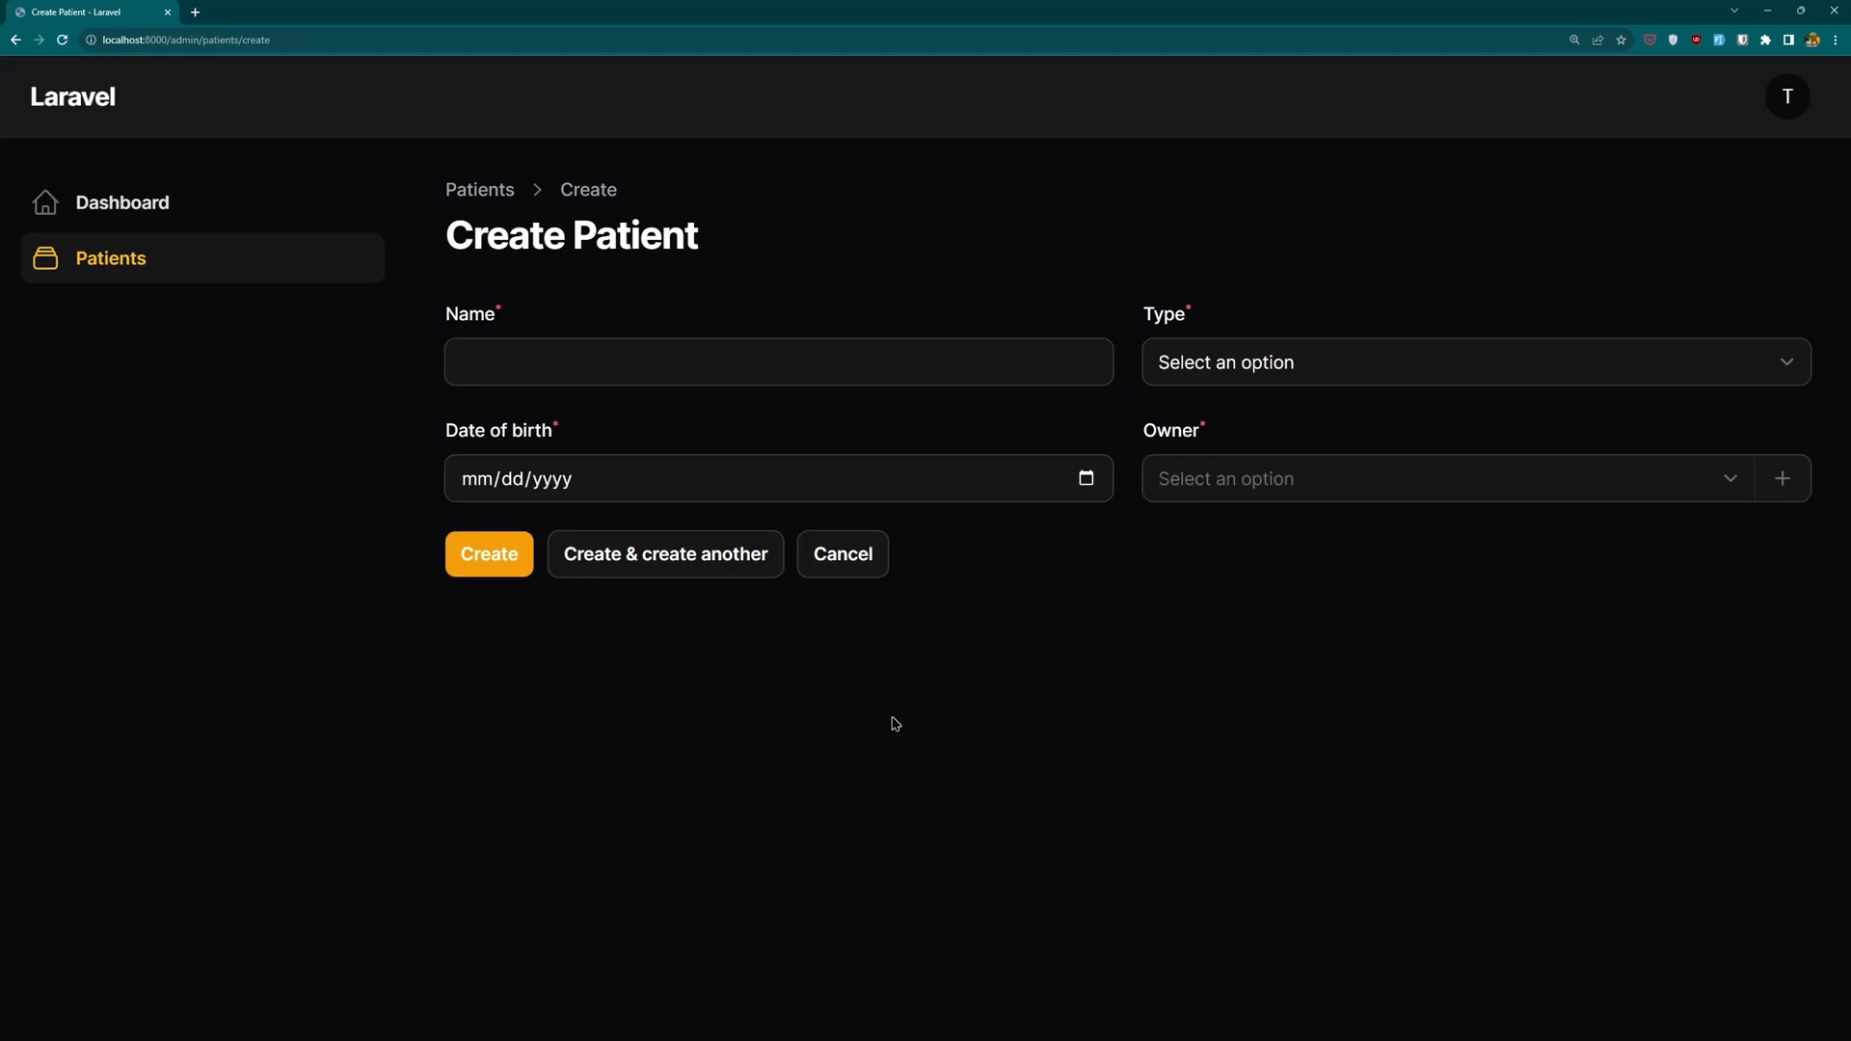
mouse_move(1238, 465)
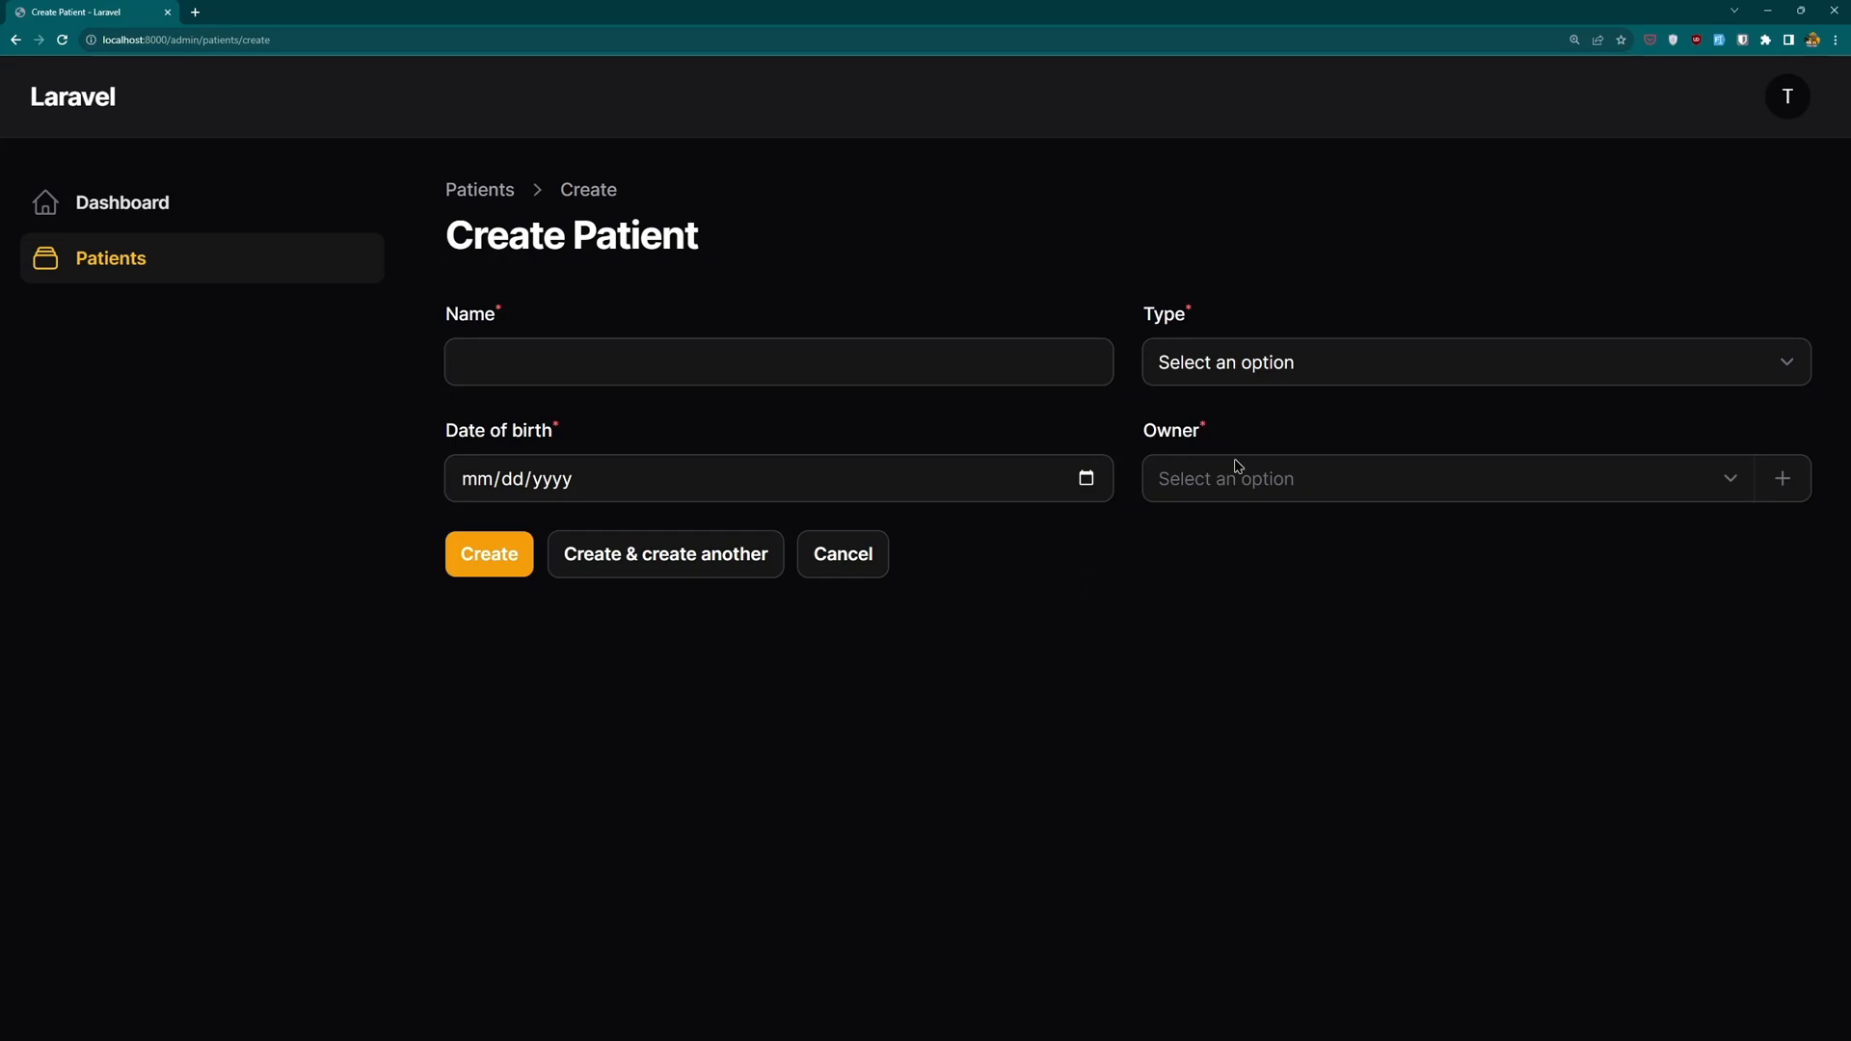
mouse_move(1304, 485)
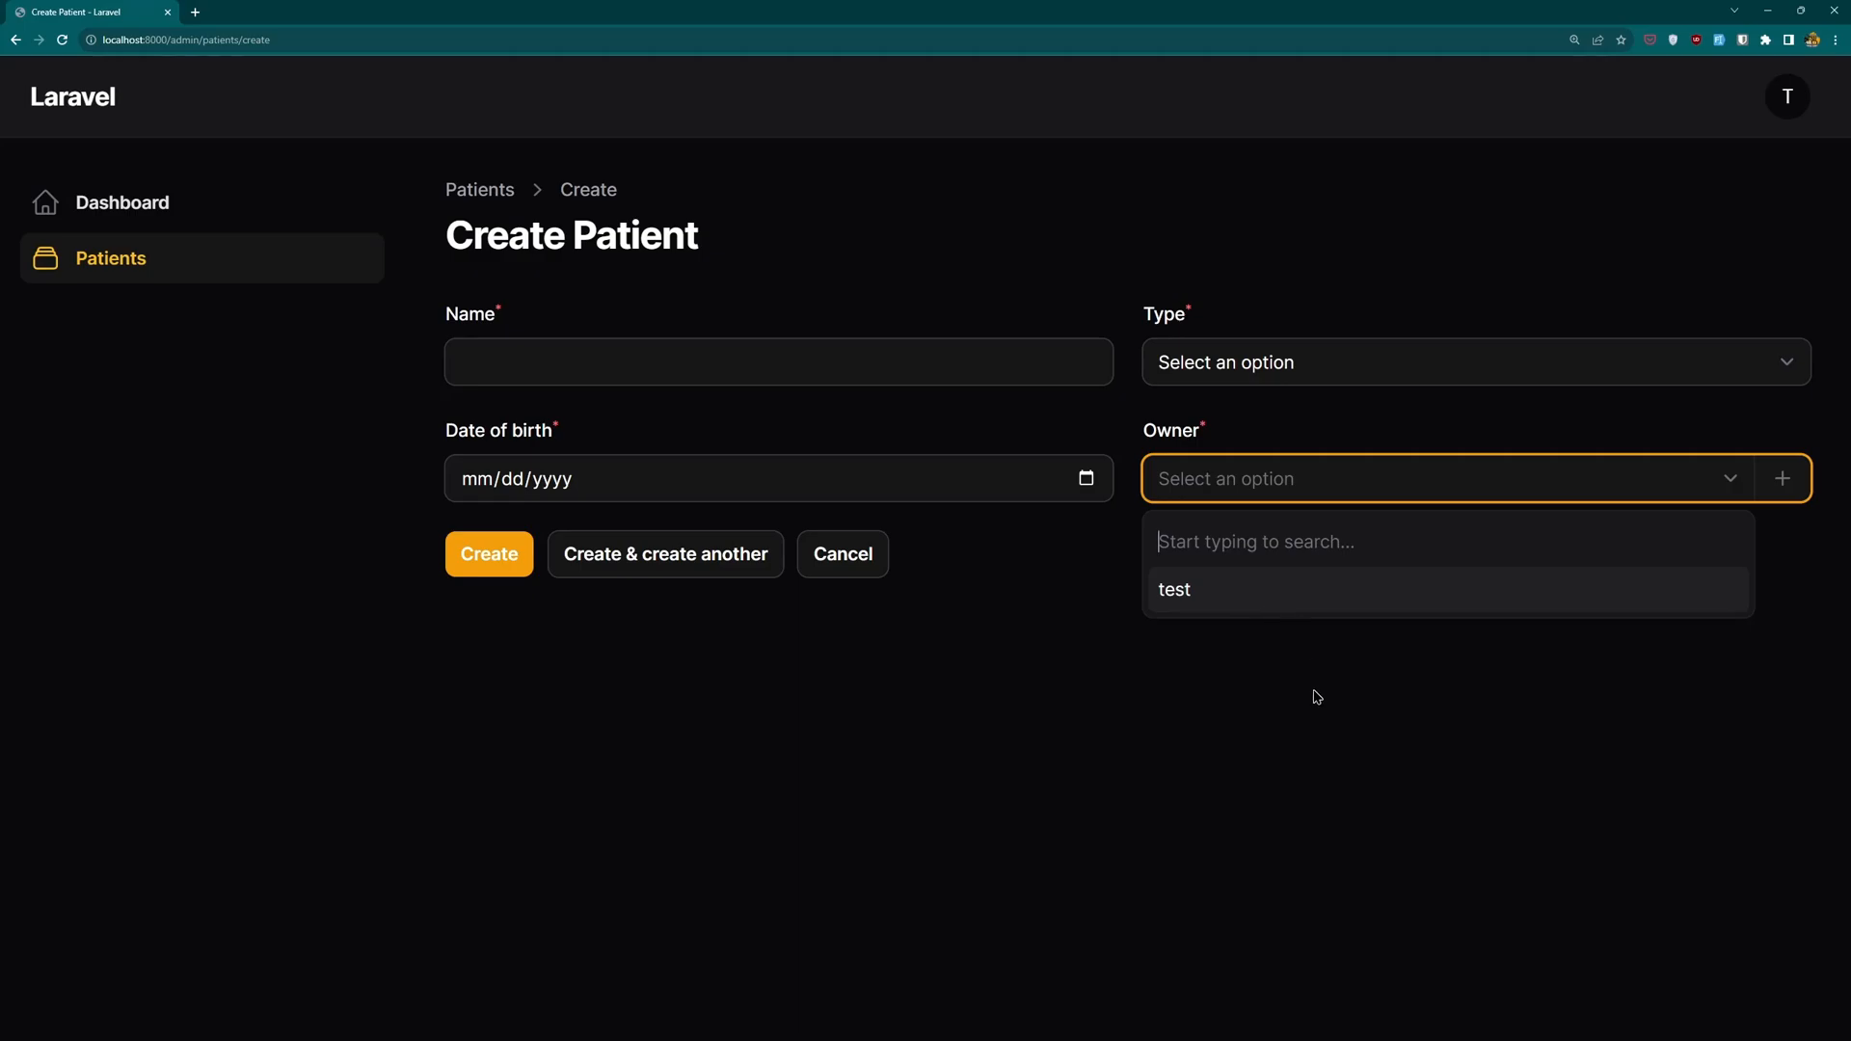
From the Owner select, use the plus button to reach the Create owner modal and focus its Name field
left_click(1456, 559)
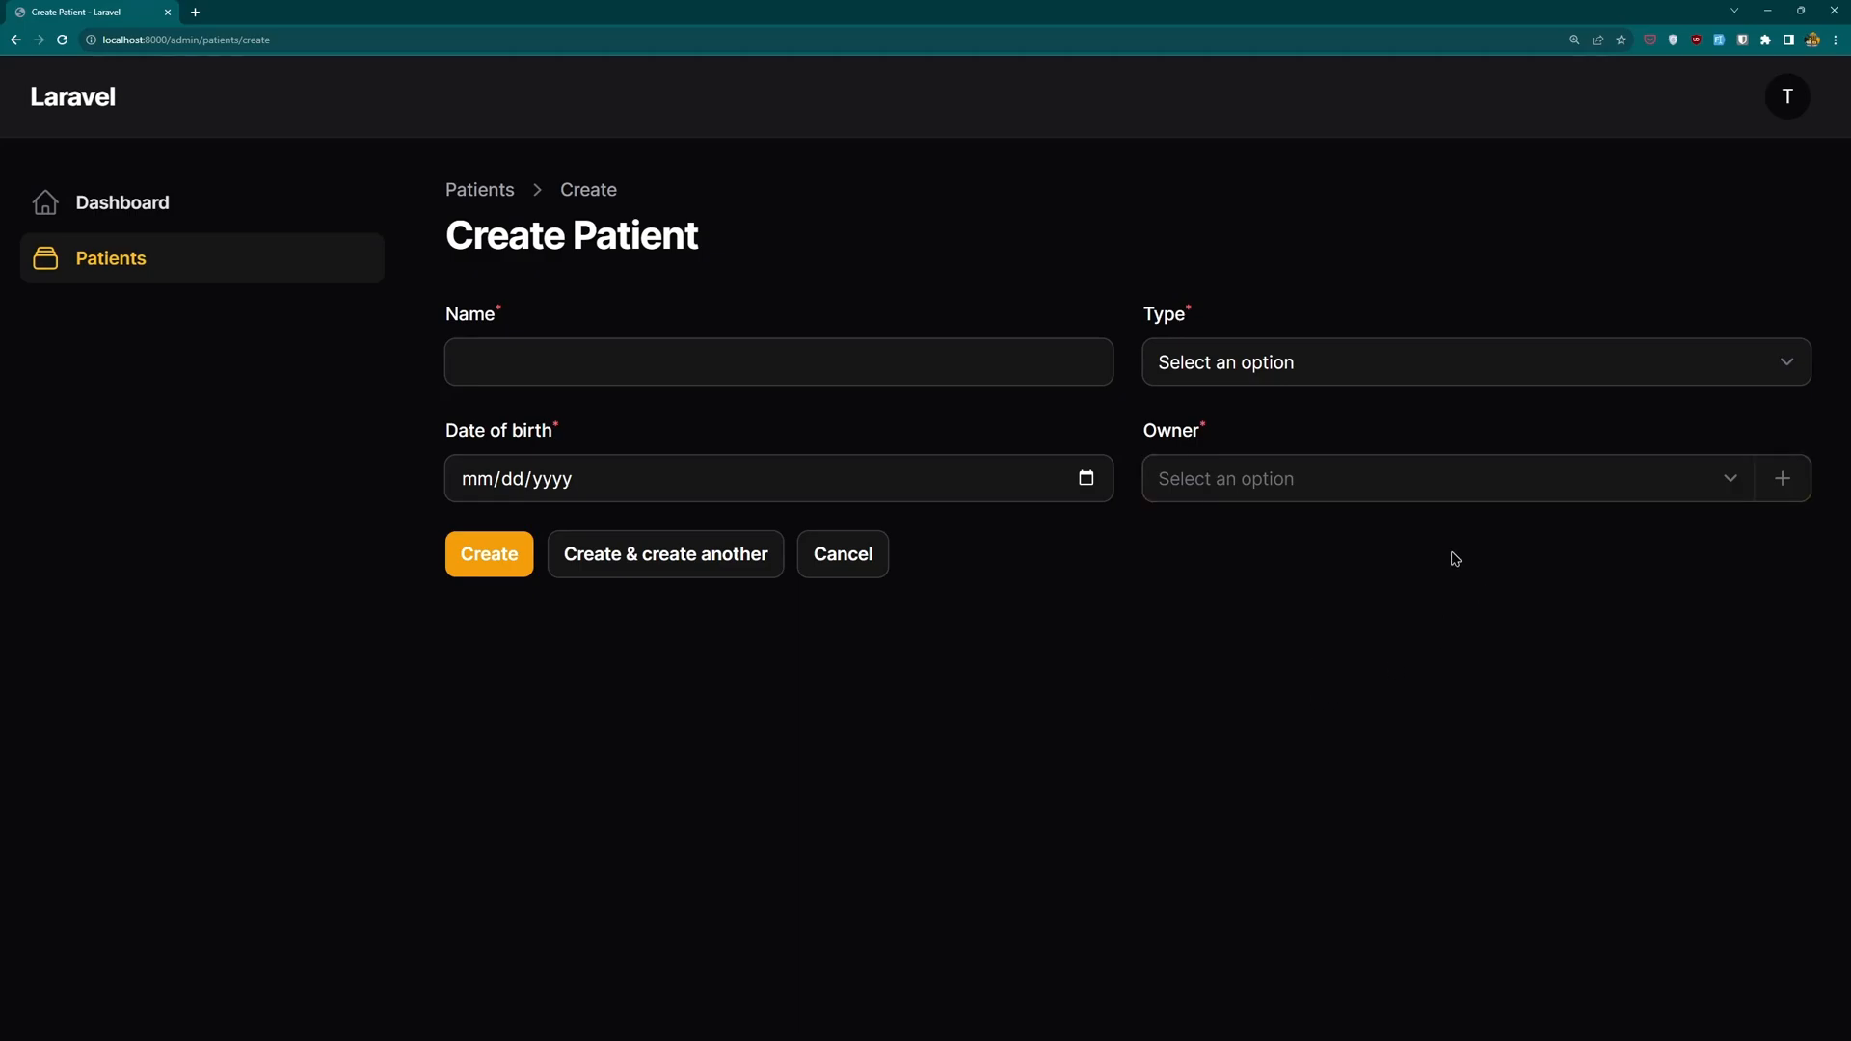
left_click(1447, 479)
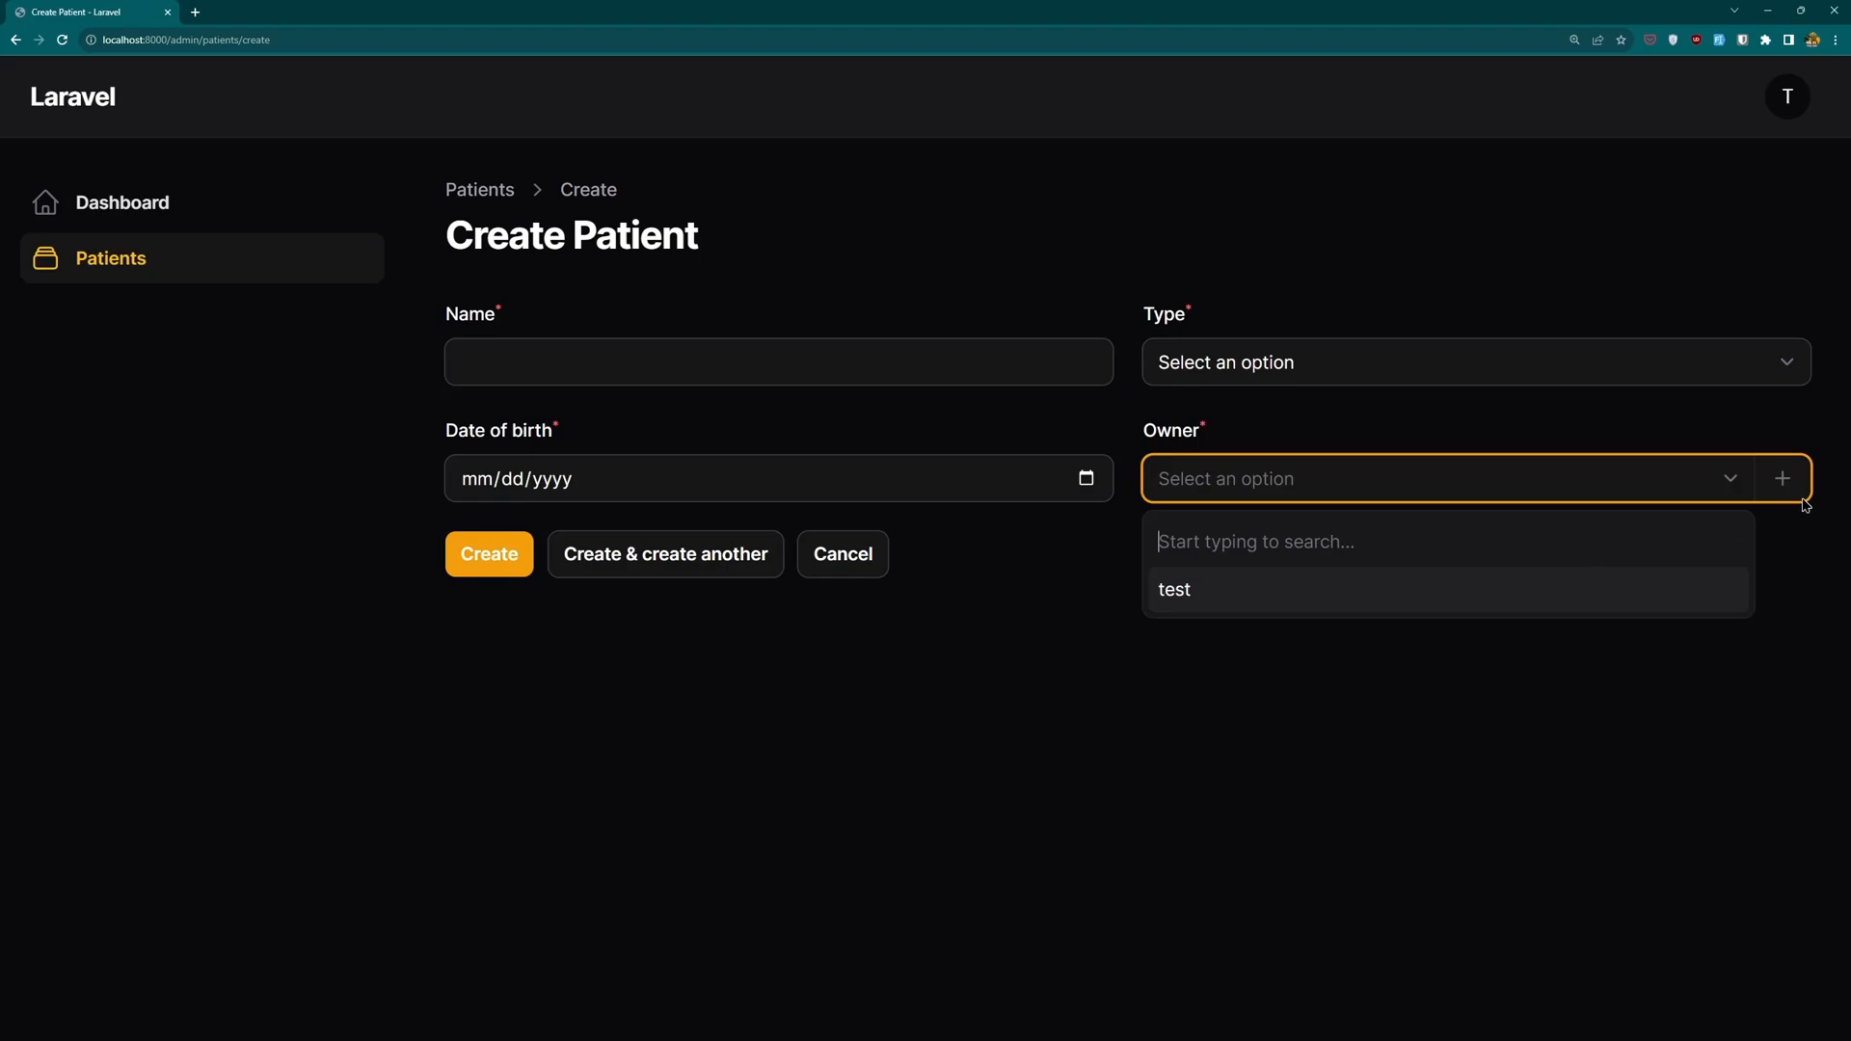
mouse_move(1784, 482)
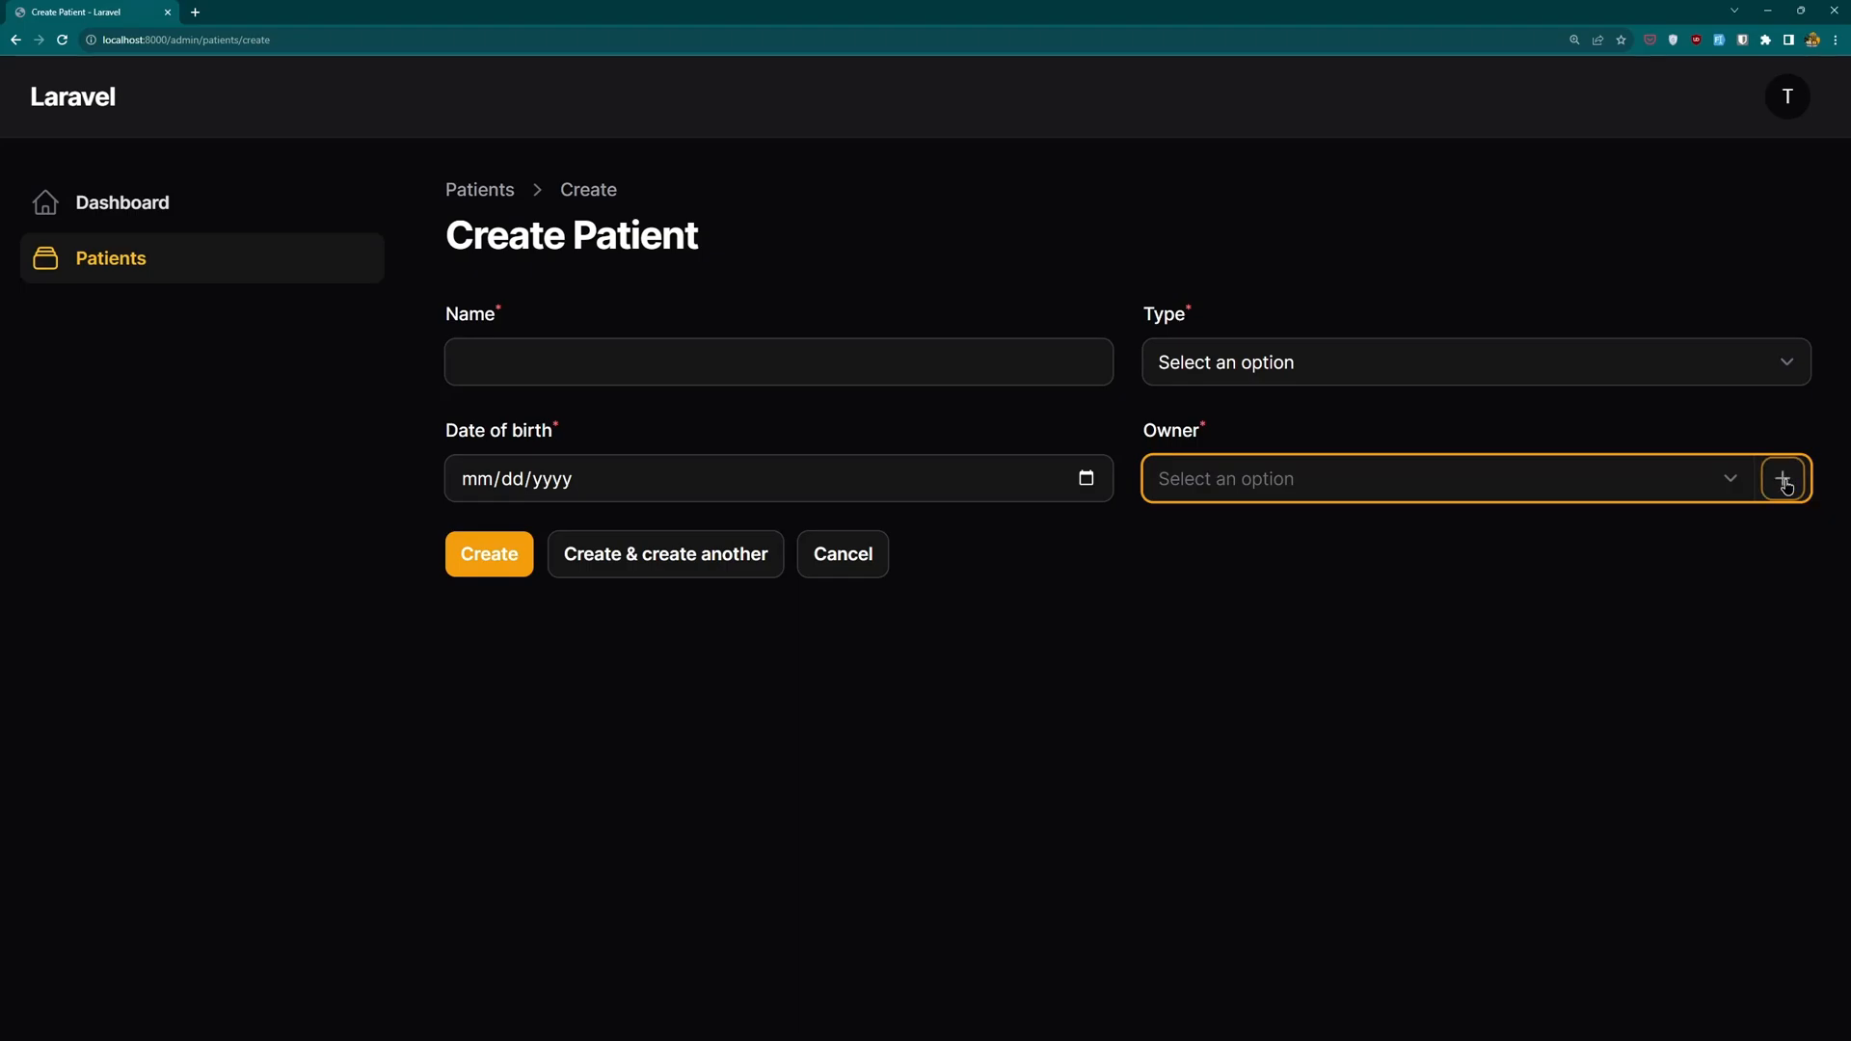
left_click(1784, 478)
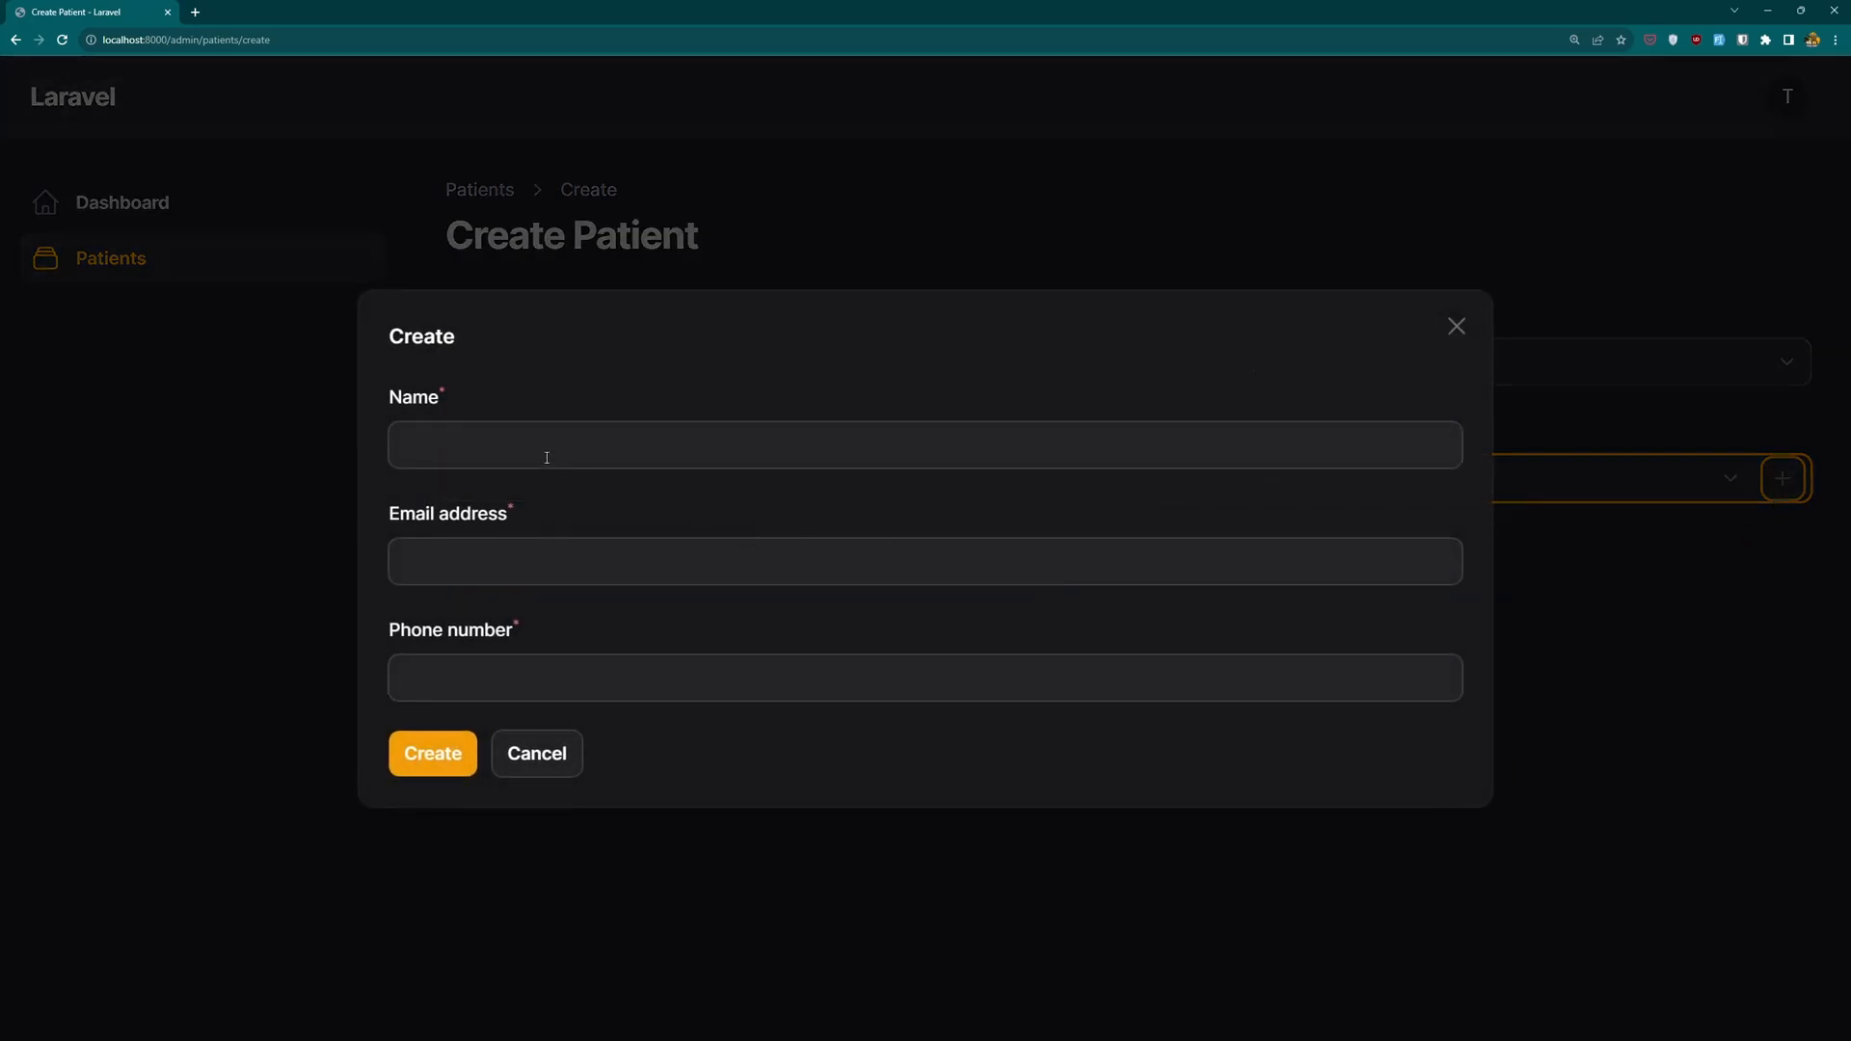
left_click(432, 752)
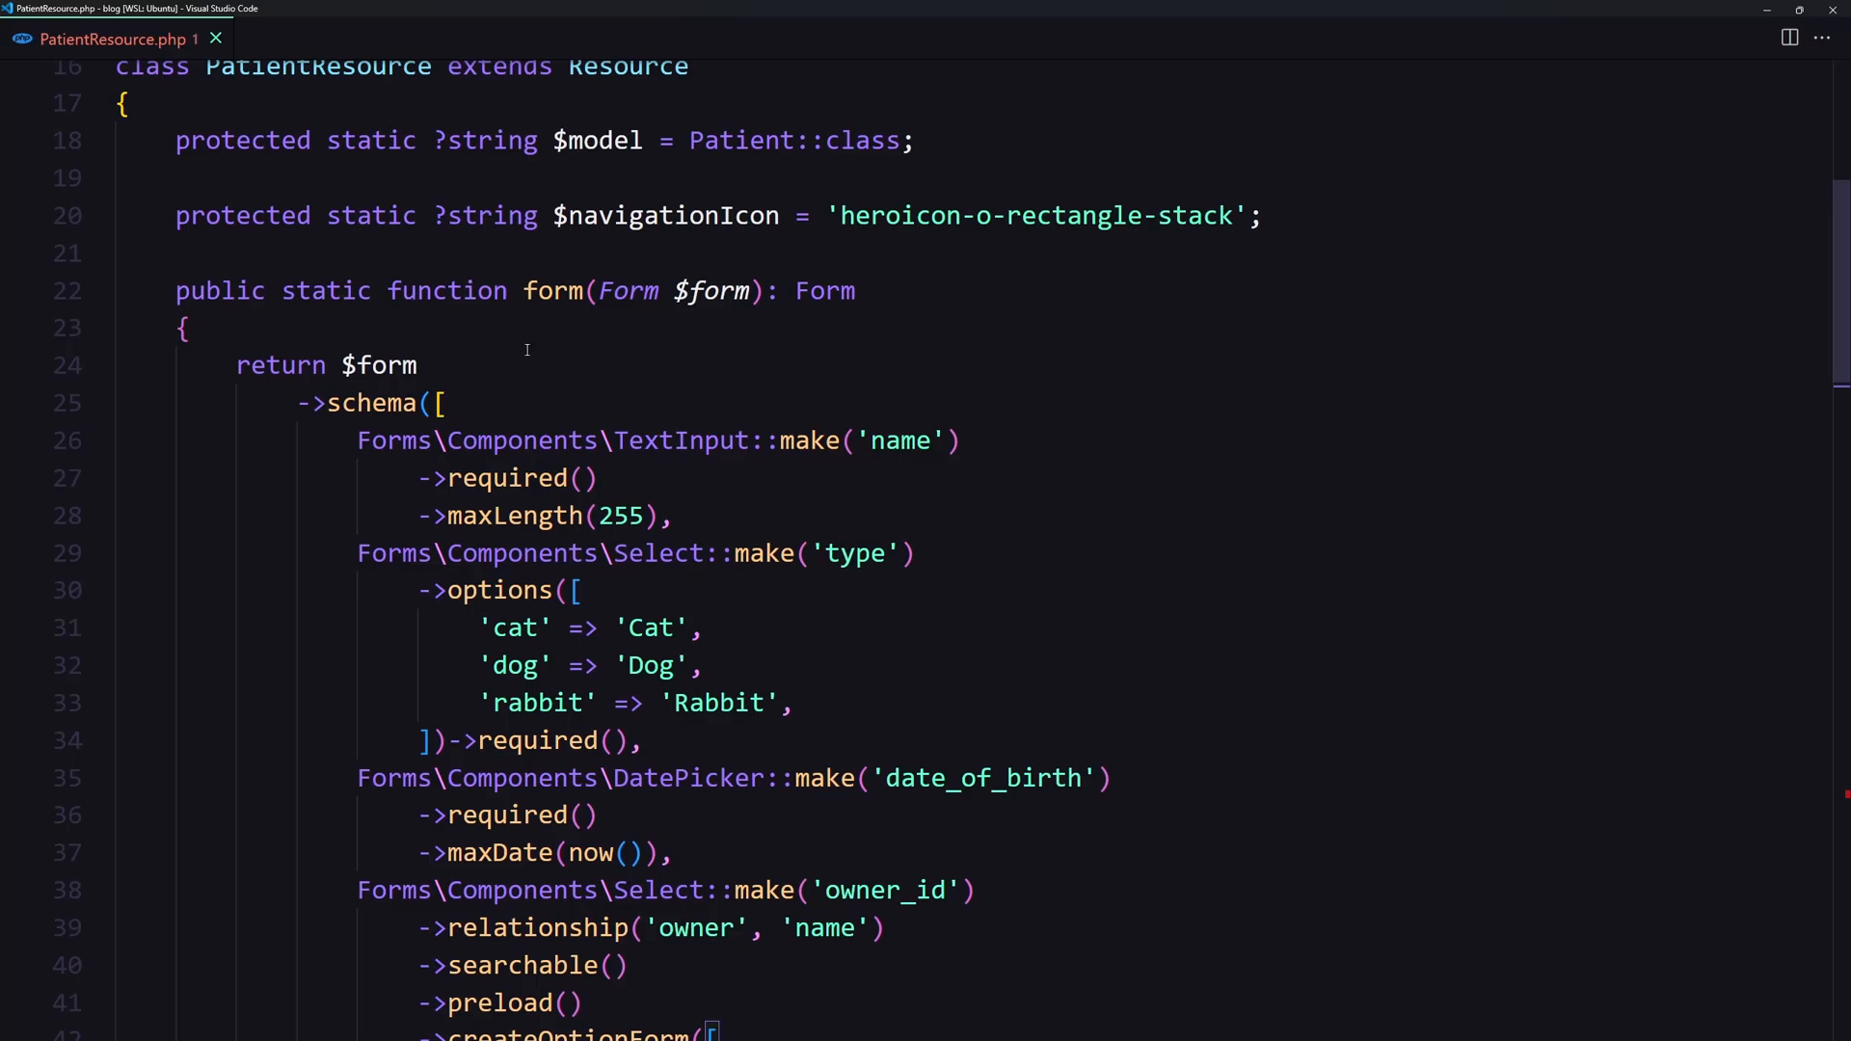
Highlight the owner_id Select and its createOptionForm with name, email and phone inputs
double_click(376, 367)
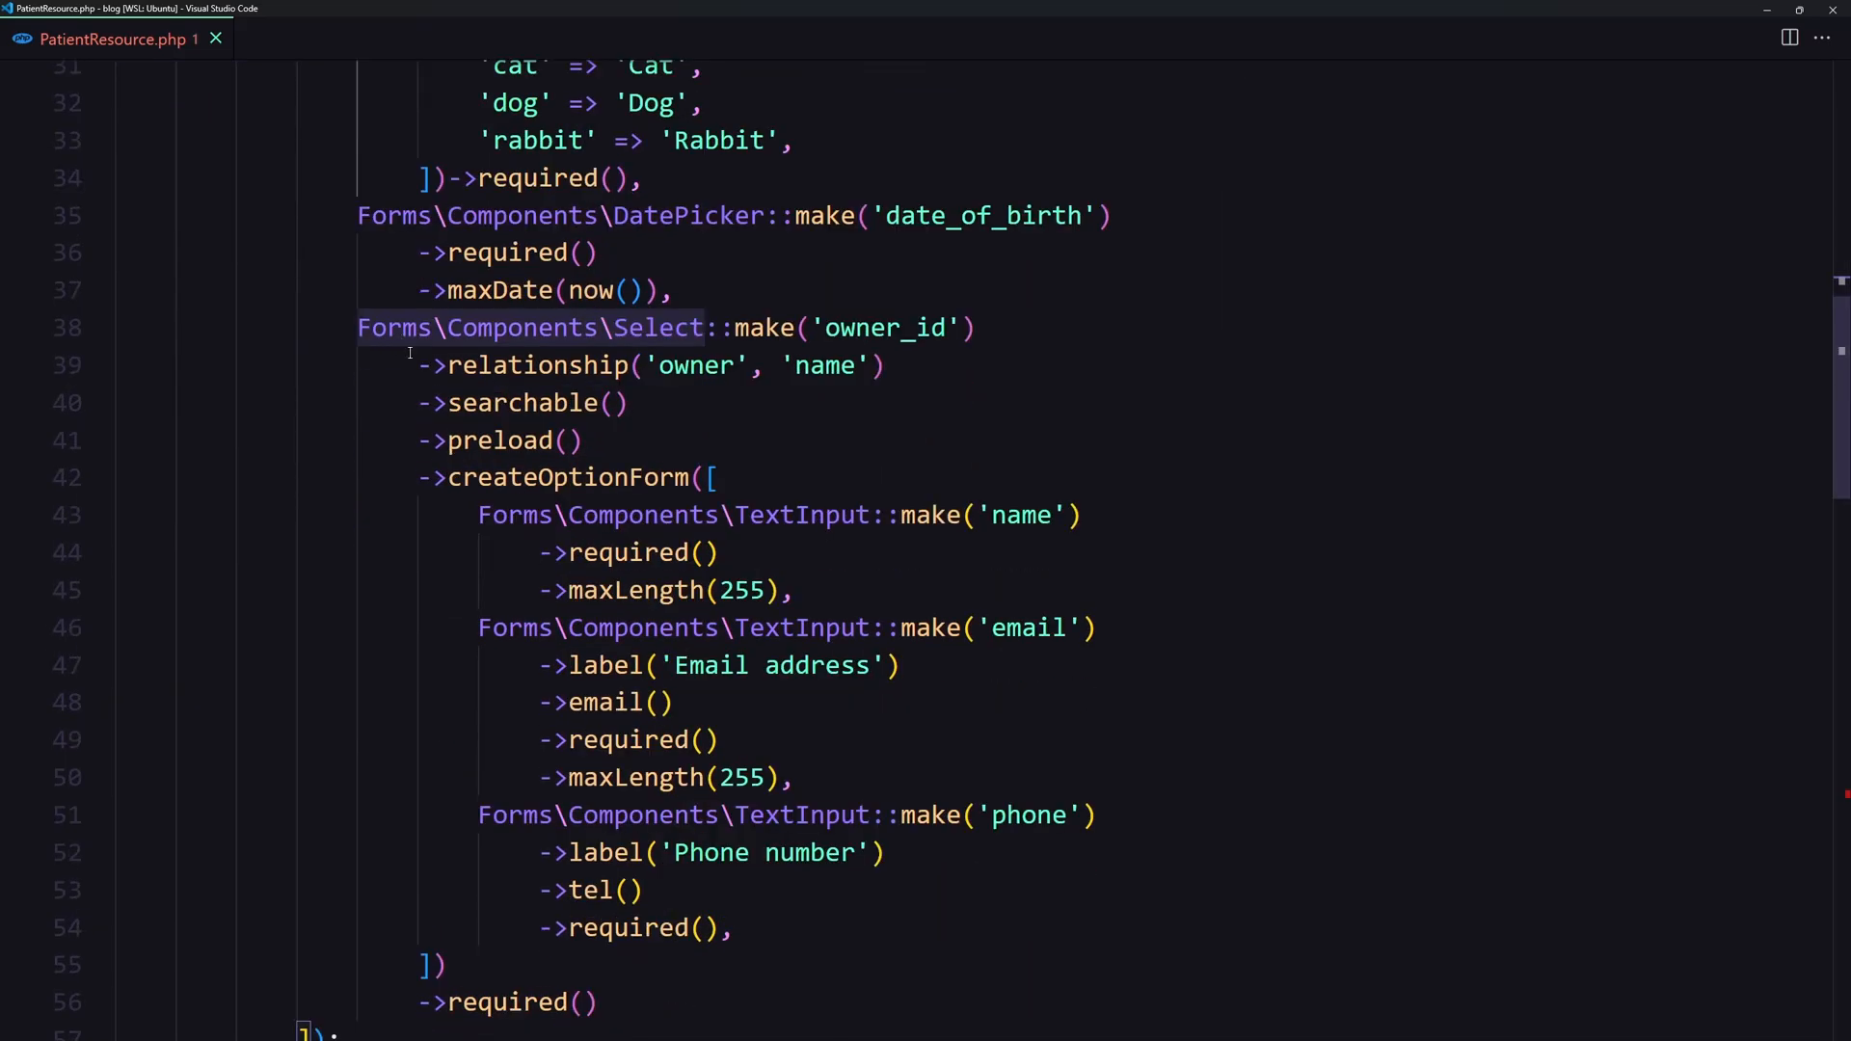
mouse_move(780, 328)
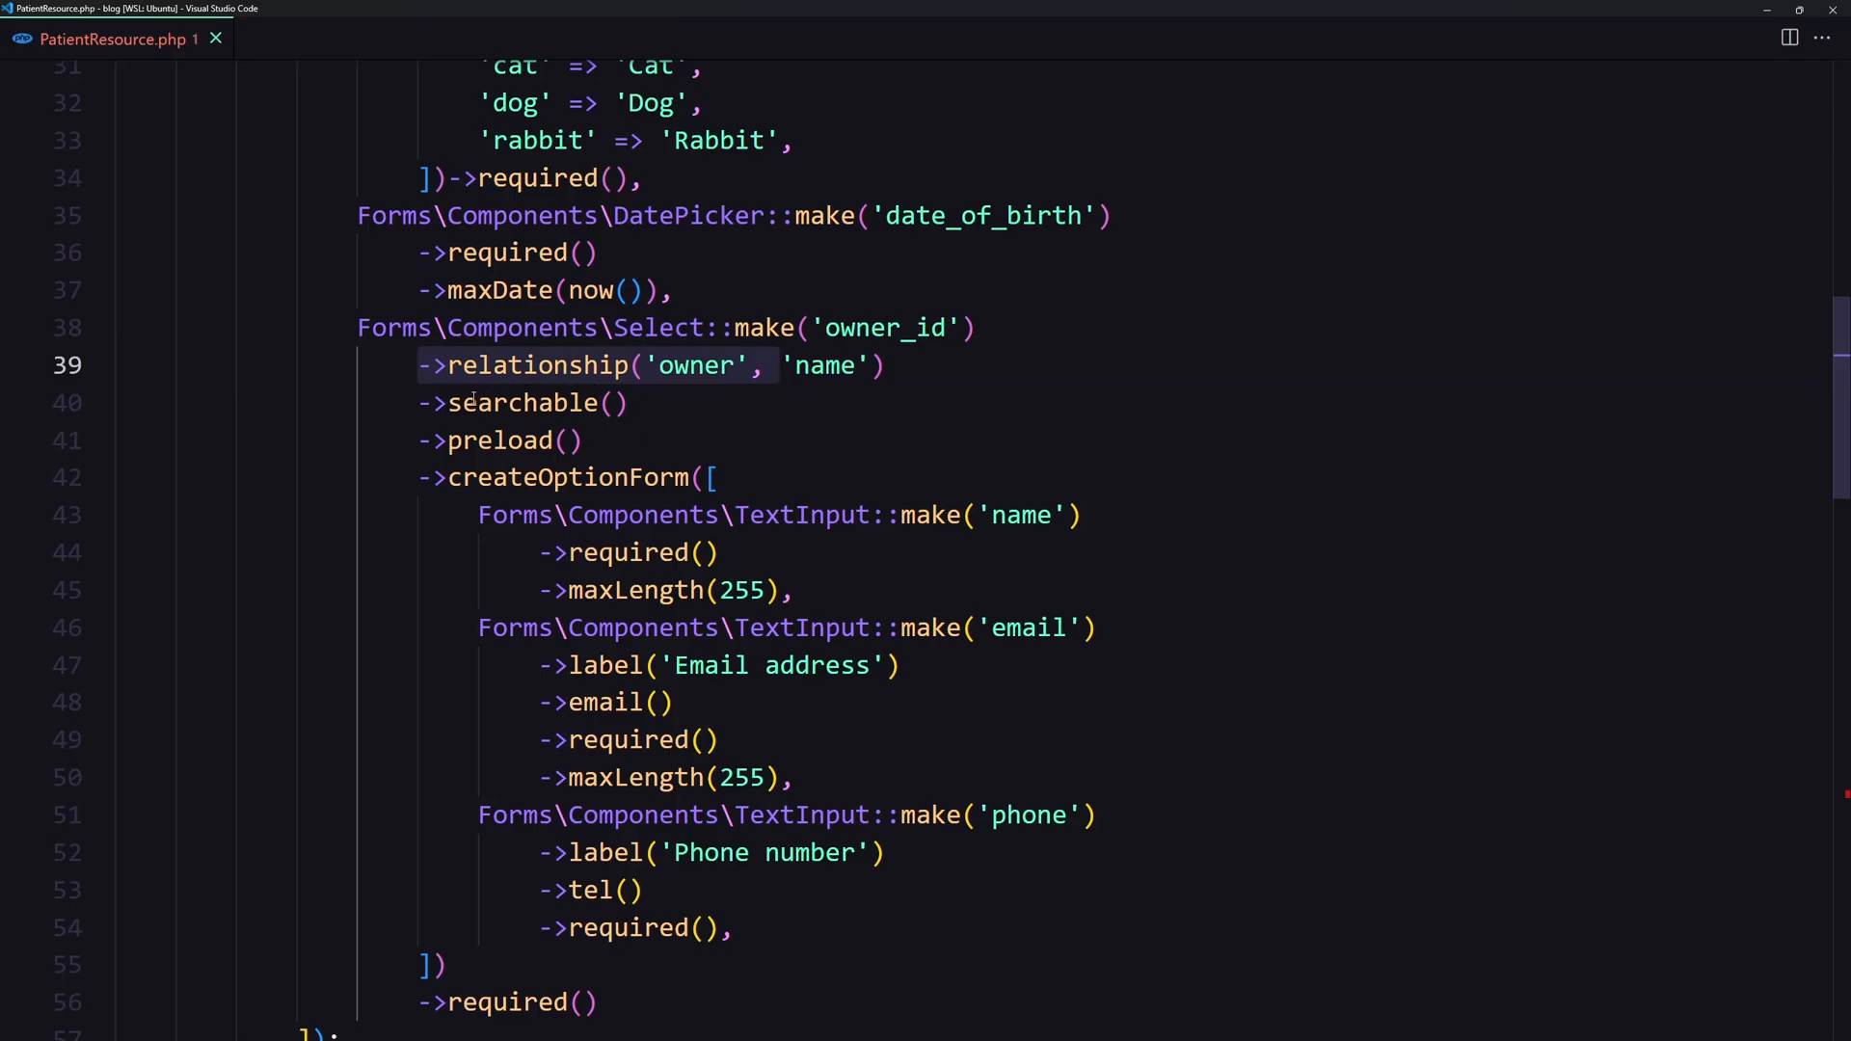
scroll("down", 3)
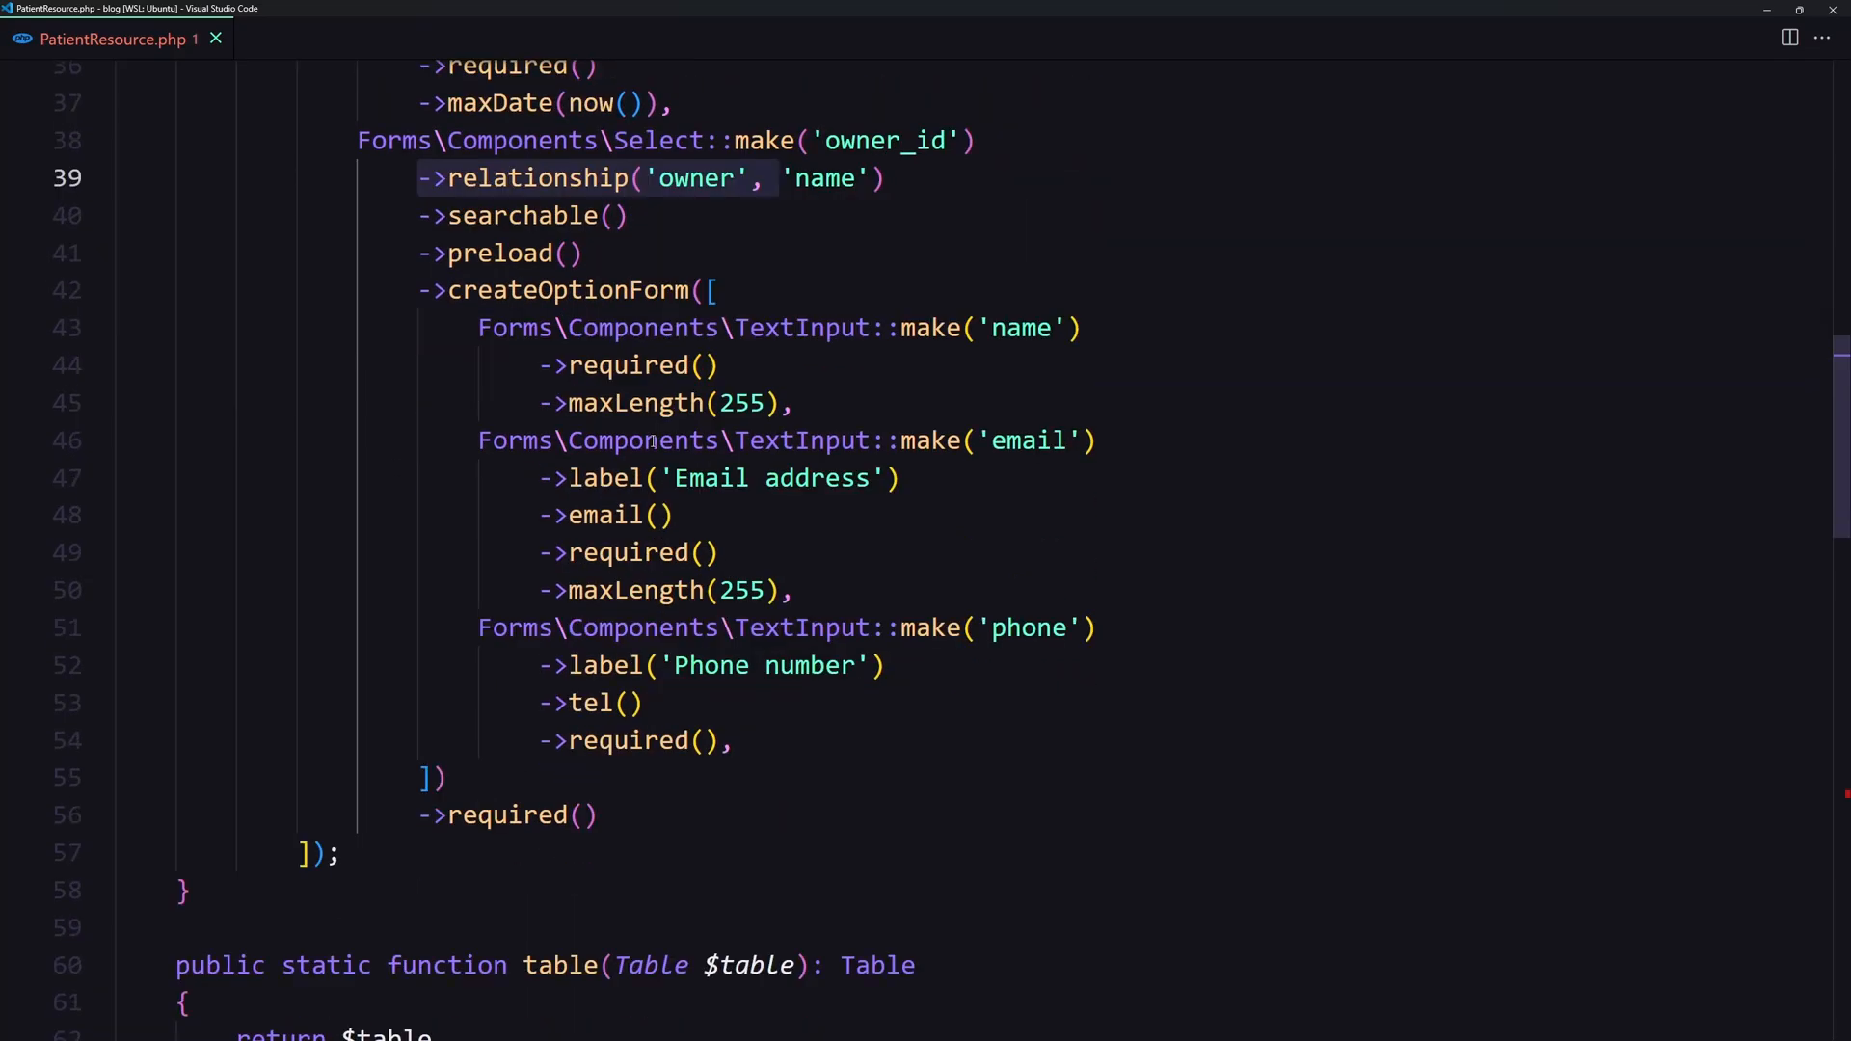
left_click(418, 290)
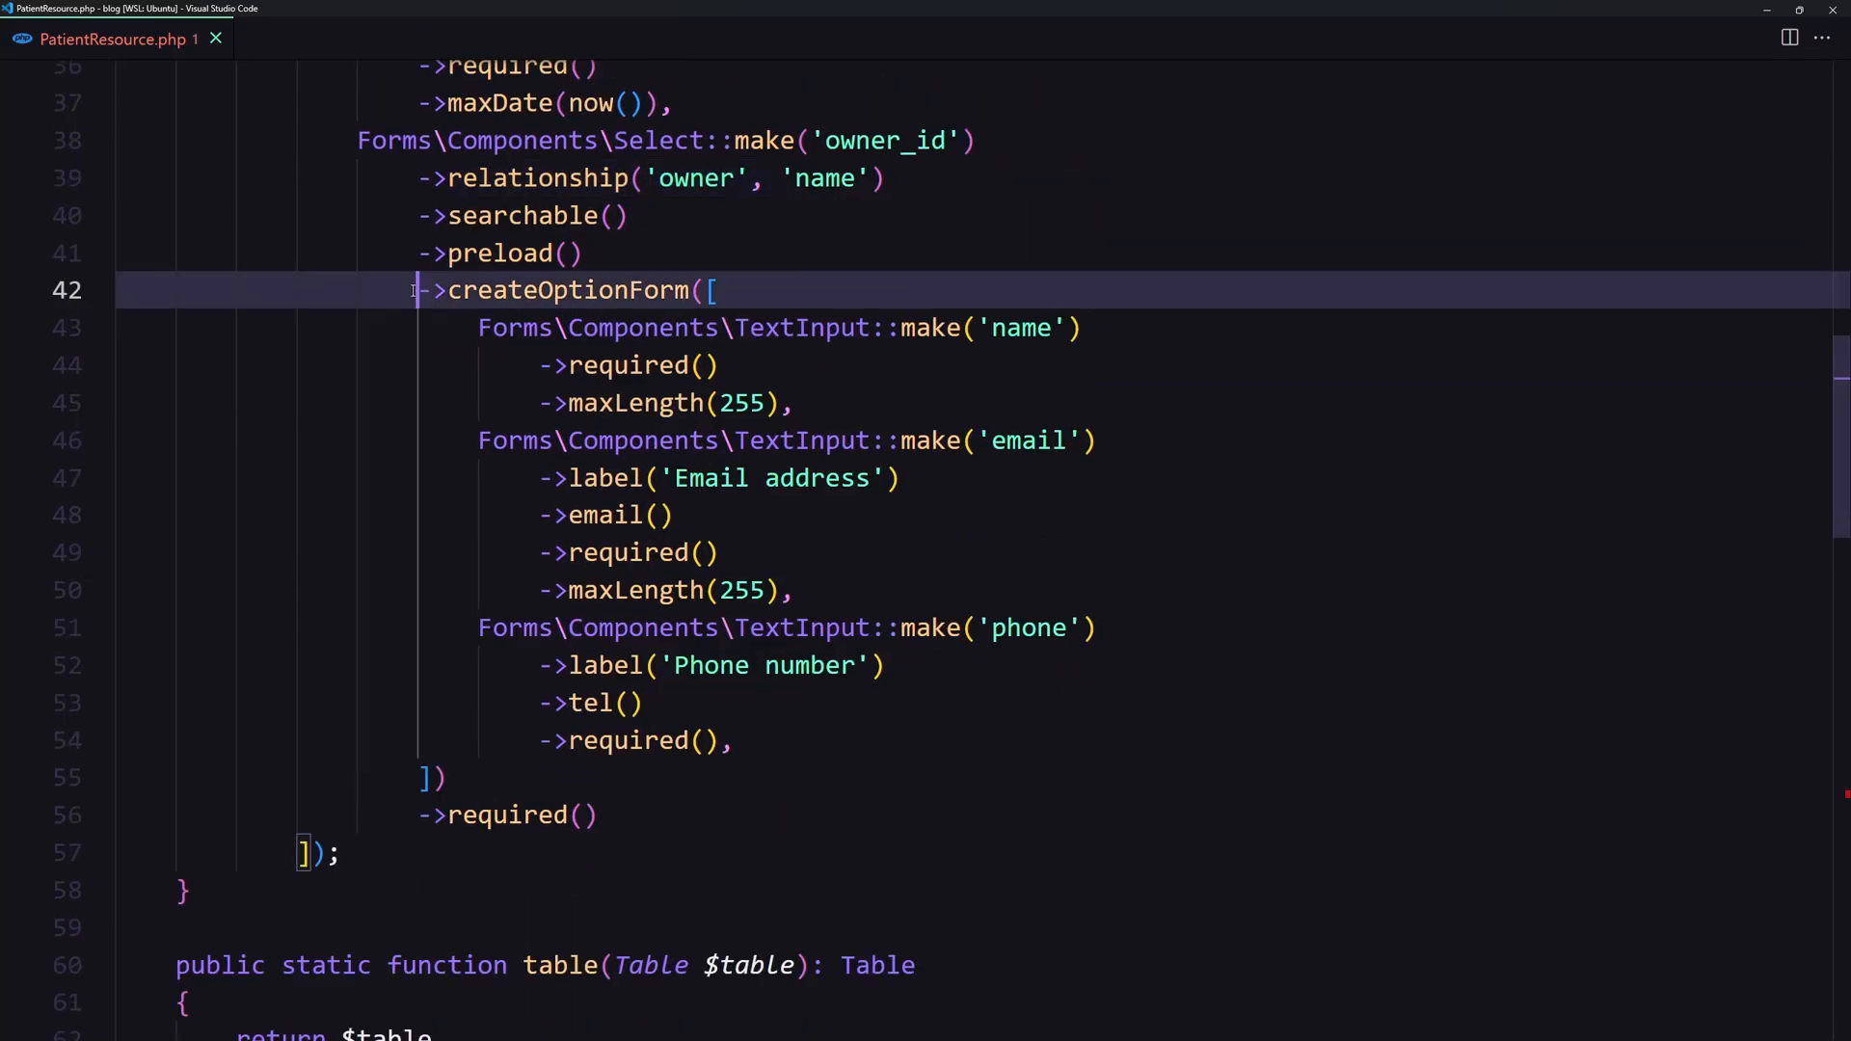